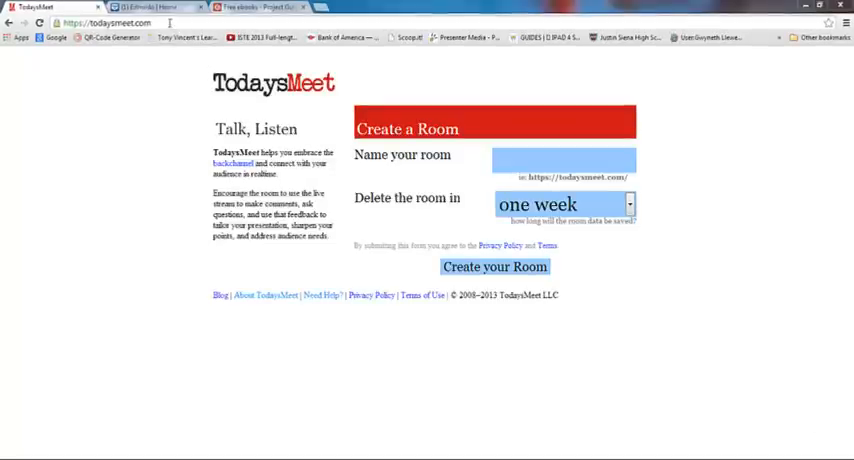
Step: Enter 'testchat' as the new room's name in the Create a Room form
click(110, 24)
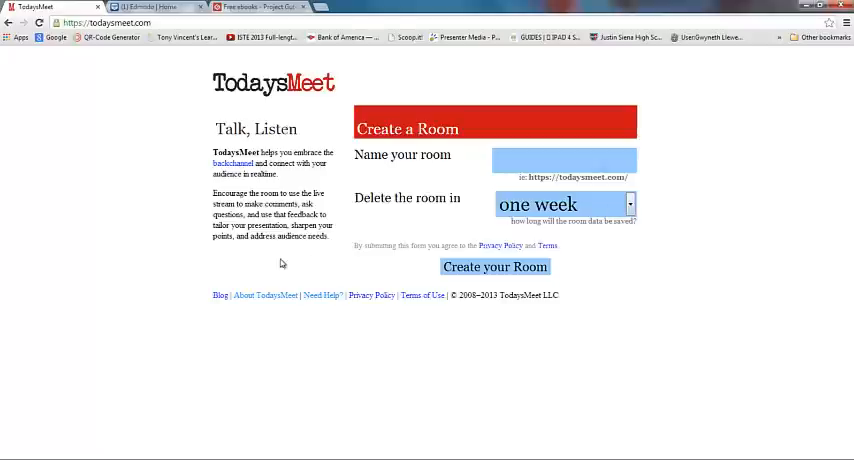
mouse_move(390, 268)
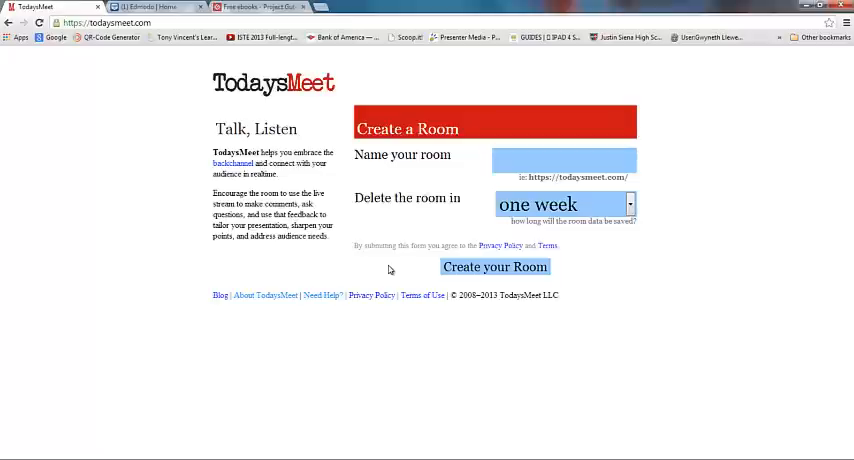
mouse_move(660, 120)
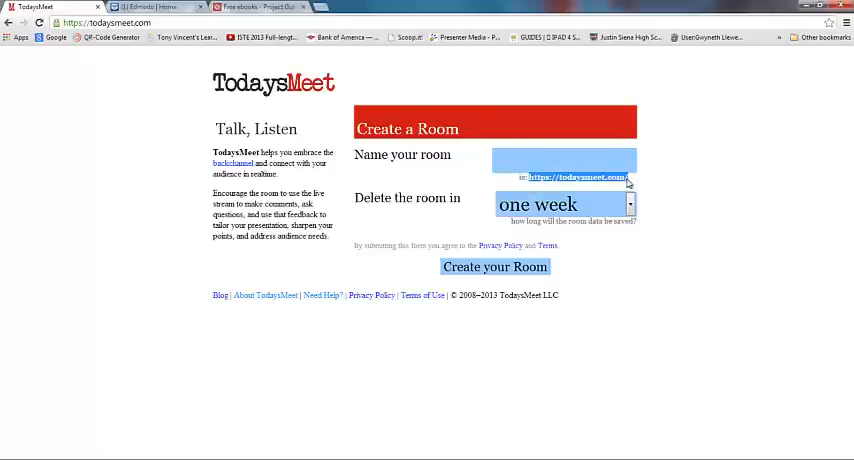
click(564, 160)
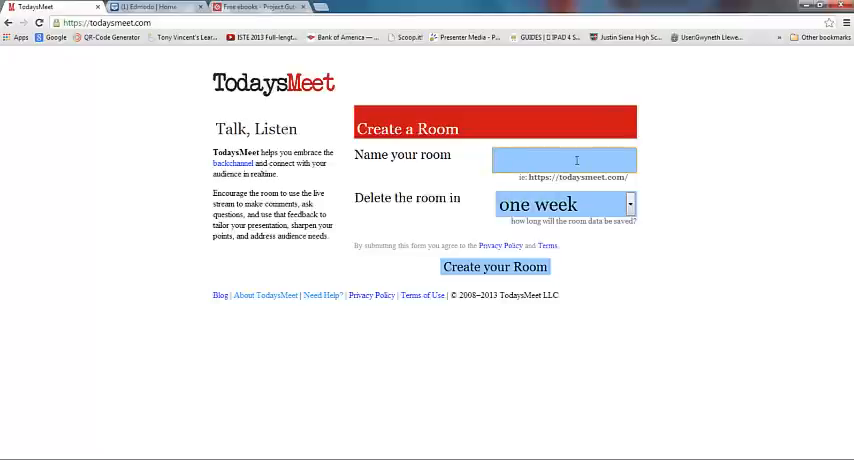
text(testchat)
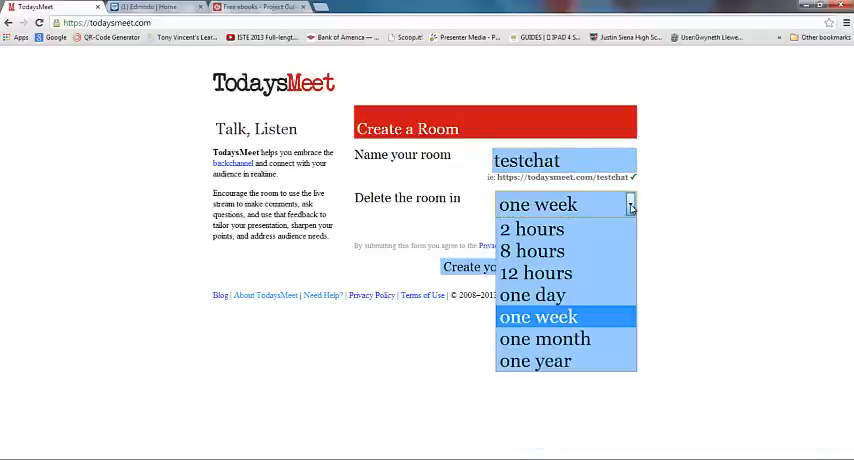
mouse_move(532, 228)
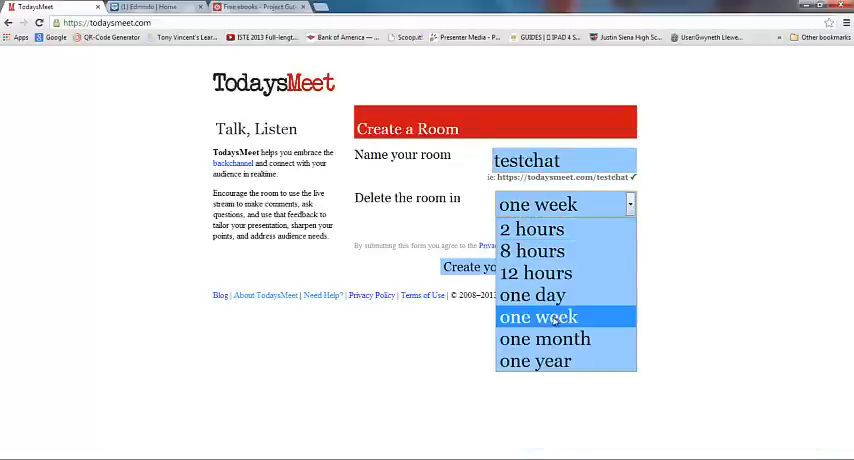
mouse_move(536, 272)
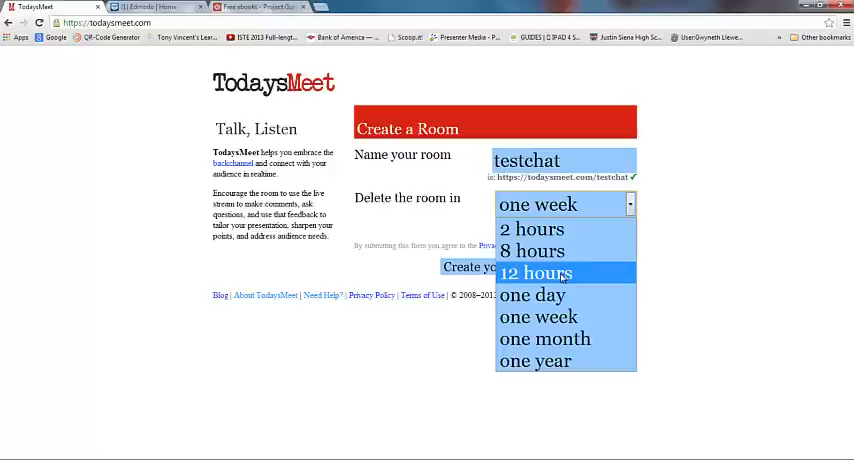
mouse_move(532, 228)
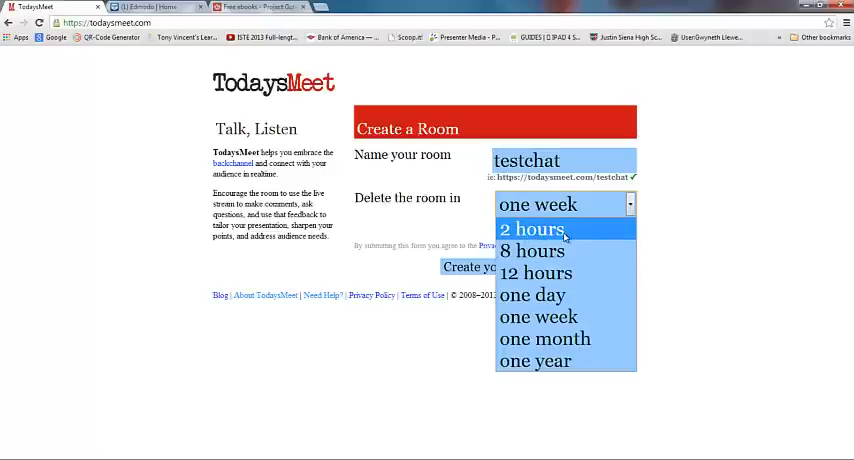
mouse_move(532, 250)
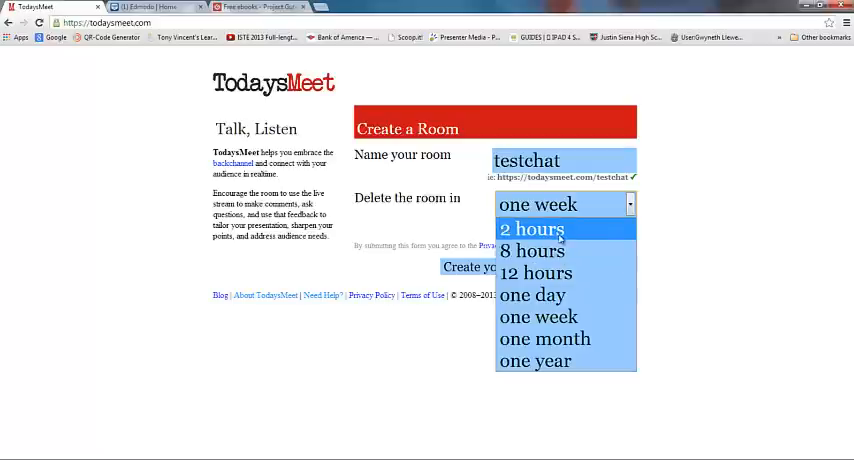
mouse_move(536, 360)
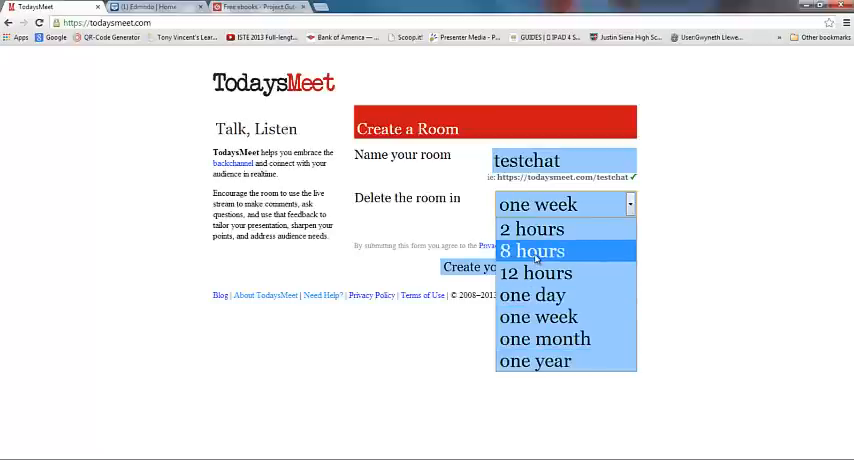
Step: Choose the 12 hours option for the room's deletion period
click(536, 272)
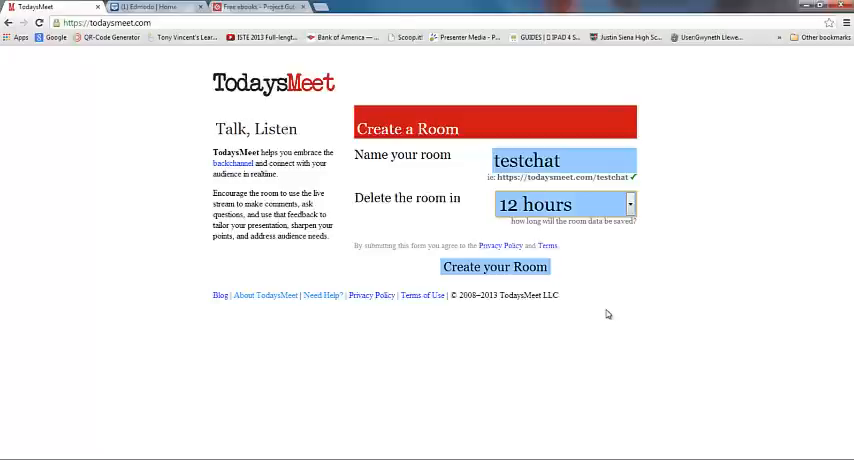
mouse_move(534, 228)
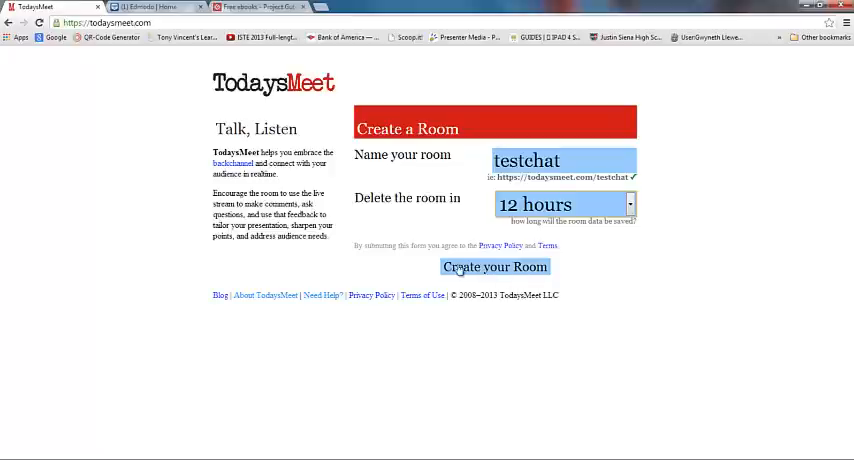
Step: Create the testchat room and select its web address for copying
click(496, 266)
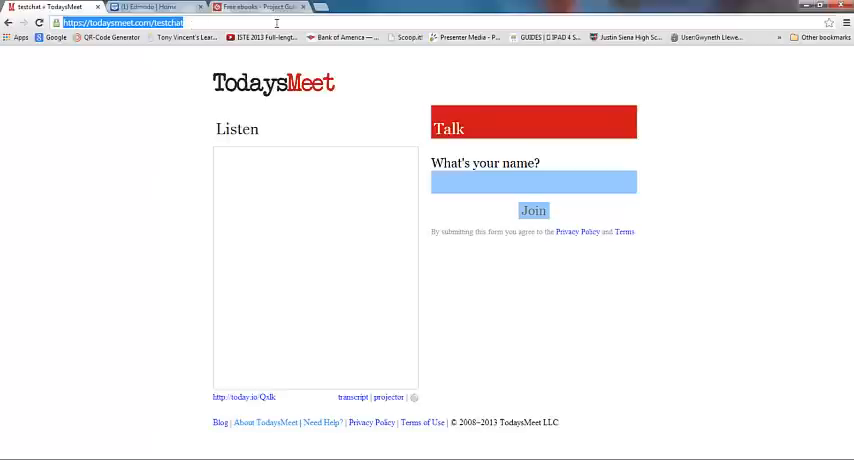
click(112, 36)
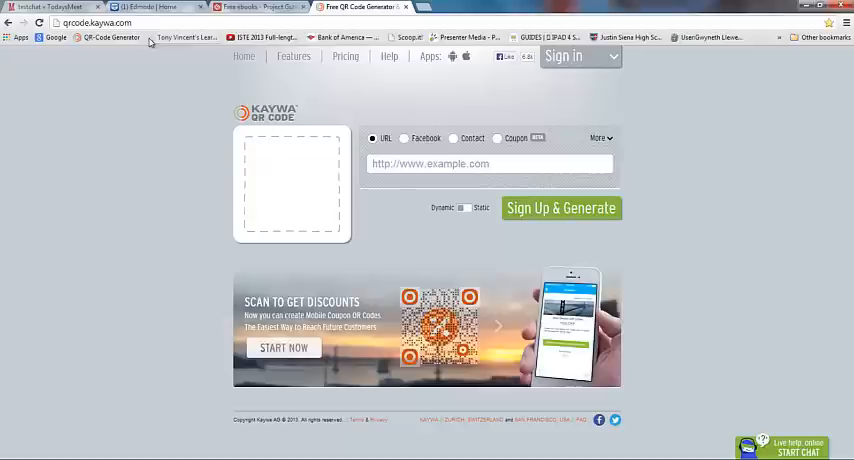
click(96, 24)
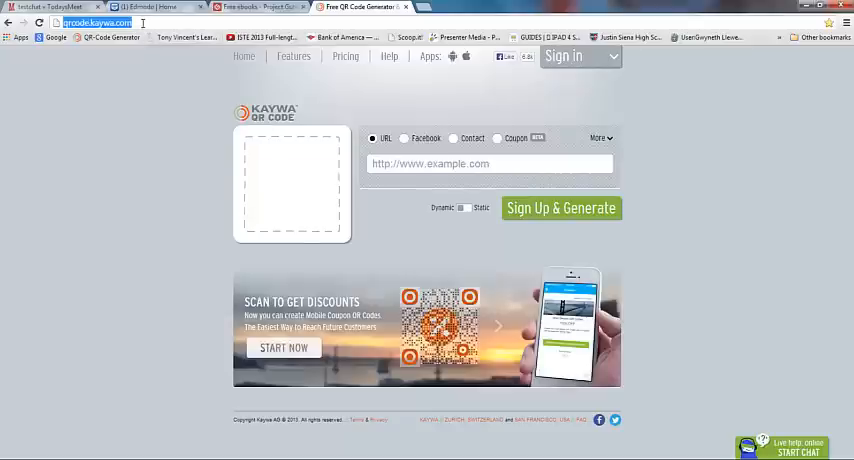
mouse_move(180, 50)
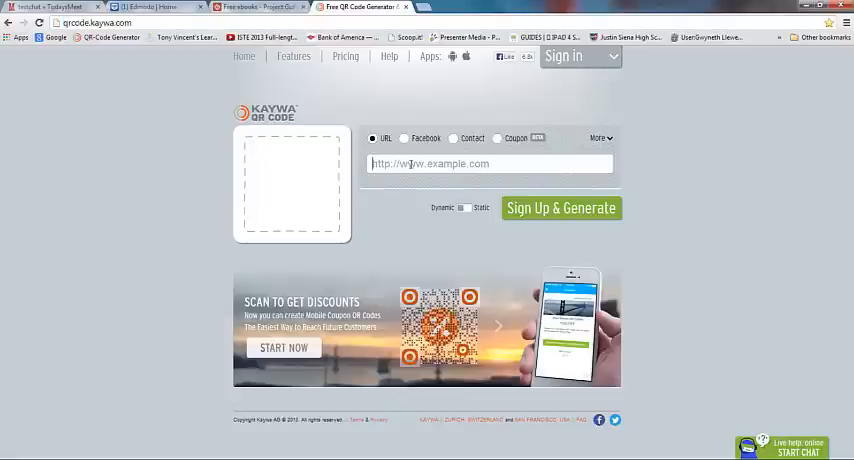
text(http://www.gutenberg.org/)
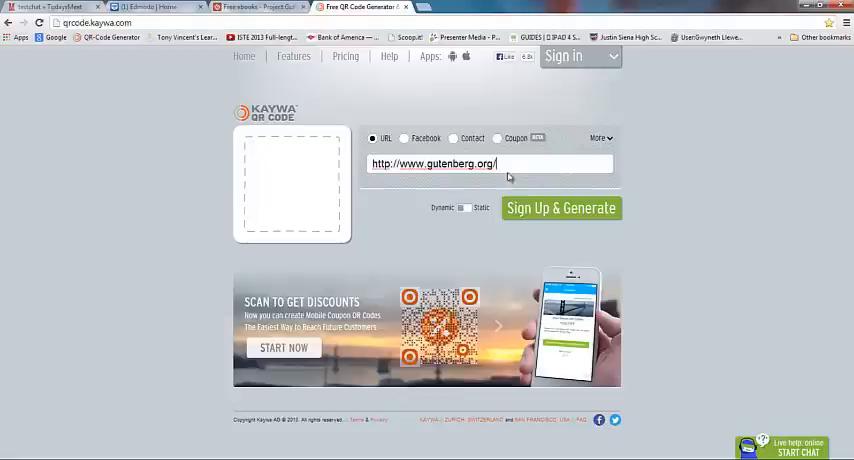
triple_click(432, 164)
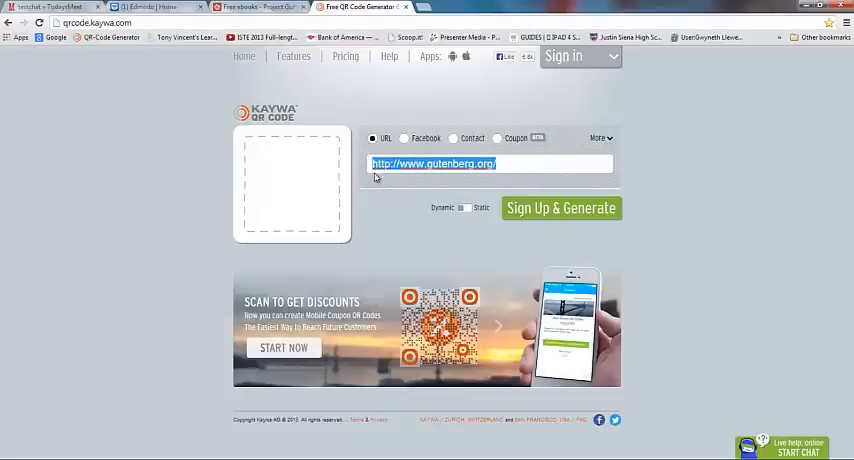
click(50, 8)
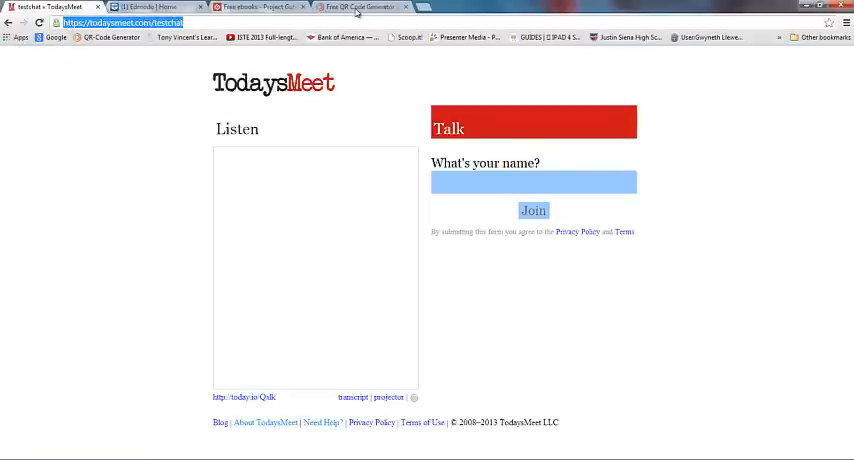
click(360, 8)
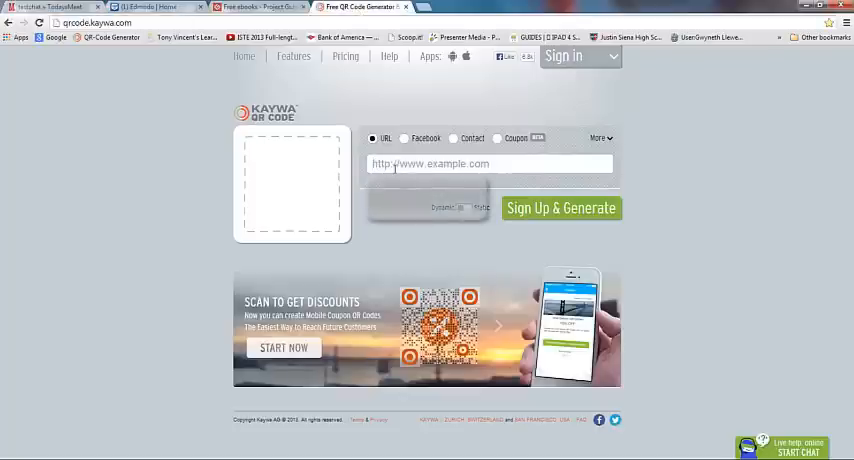
text(https://todaysmeet.com/testchat)
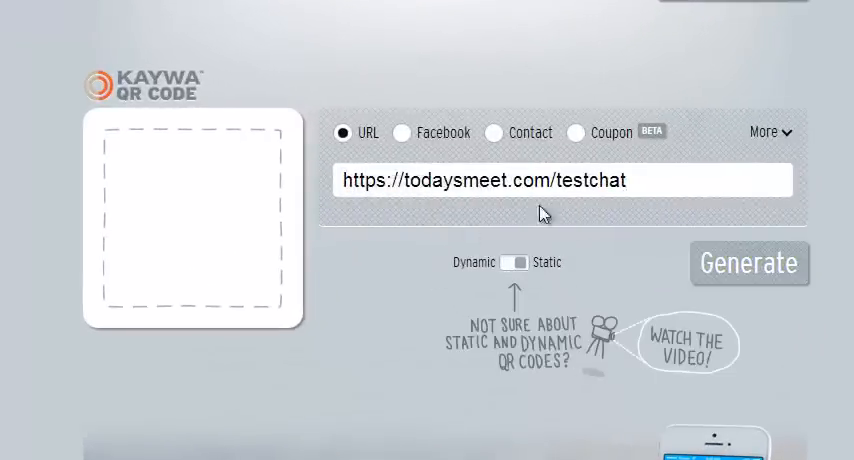
mouse_move(612, 214)
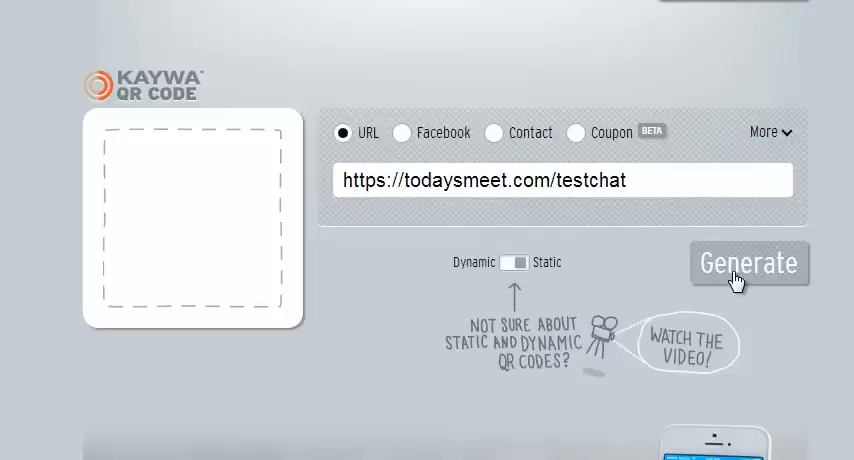
click(748, 264)
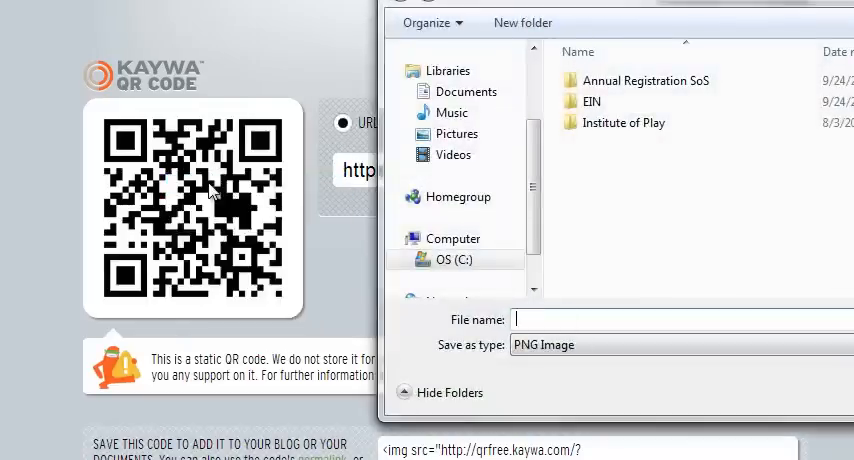
Step: Save the QR code image as TodaysmeetQR Code in the Pictures library
text(Tody)
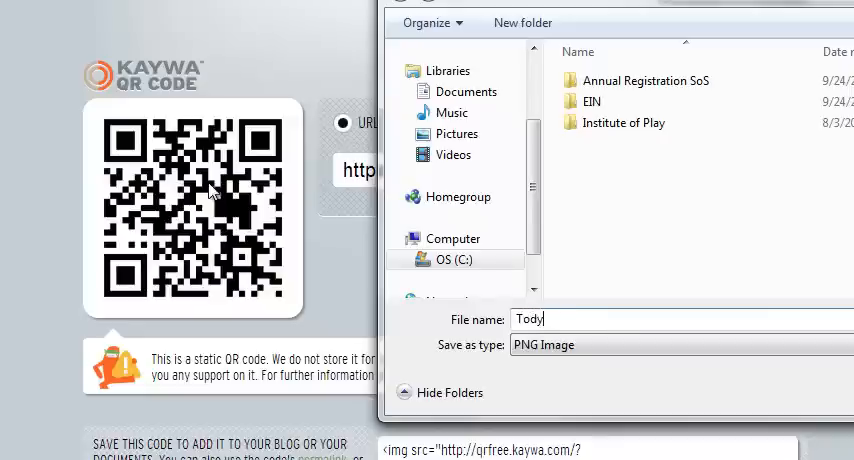
text(aysmeetQR Code)
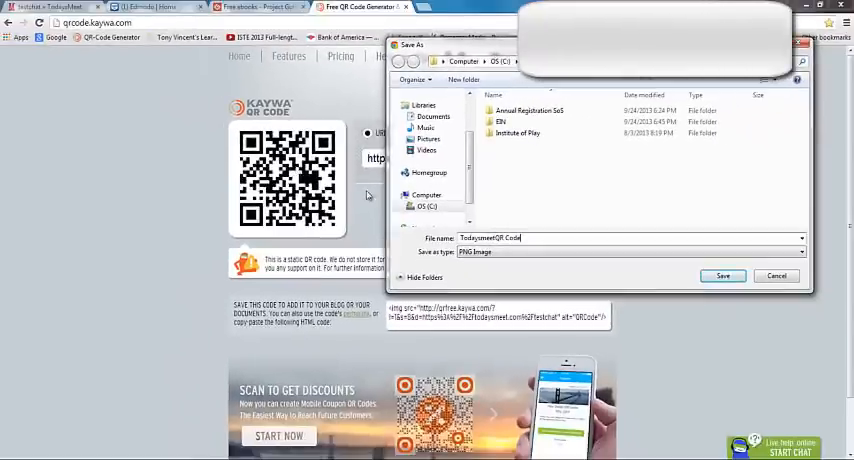
click(428, 140)
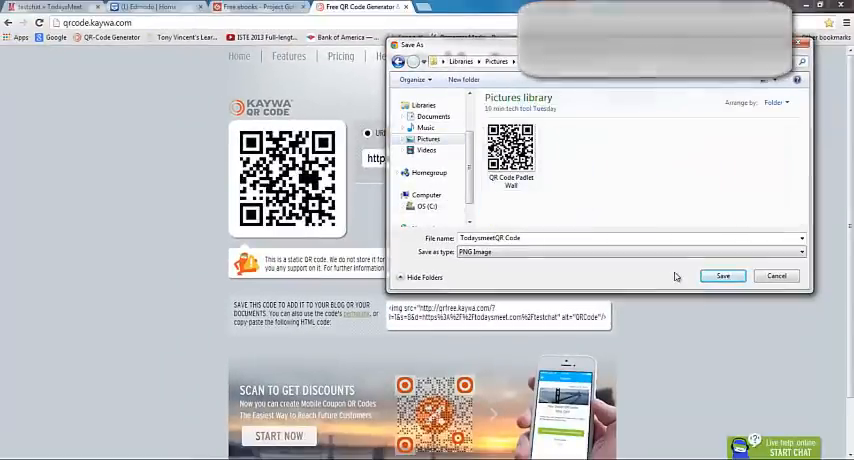
click(722, 276)
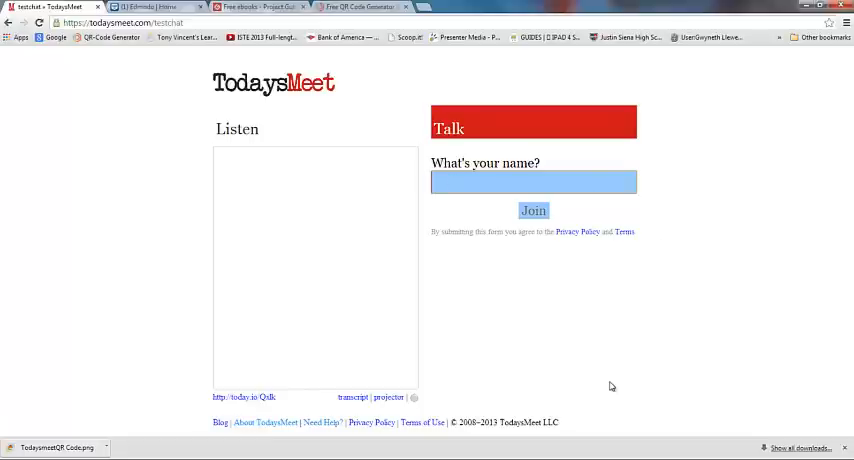
Step: Join the room as Sally & Jane and post the message 'Hi Class!'
text(Sally & Jane)
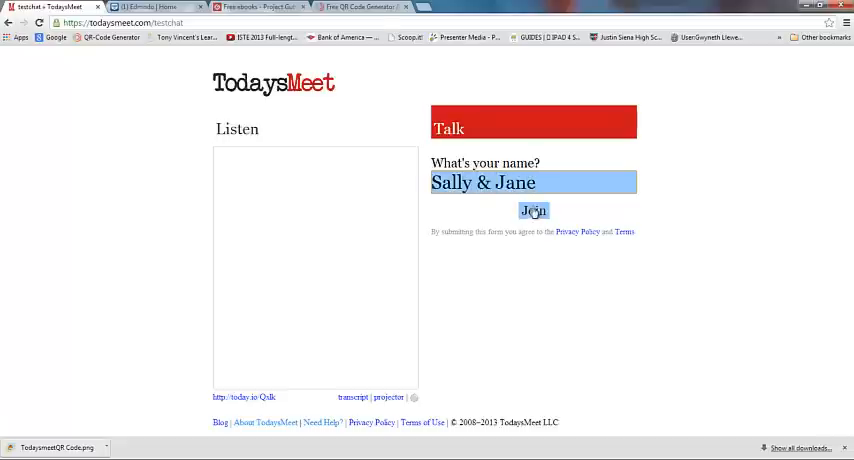
click(534, 210)
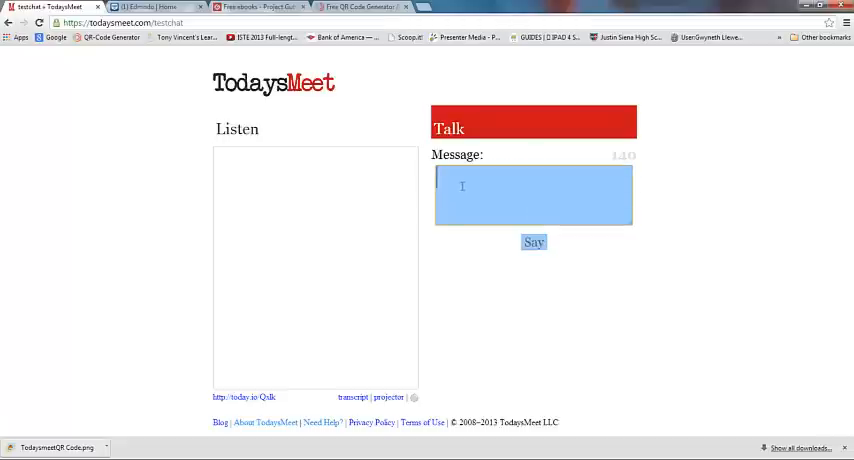
text(Hi Cl)
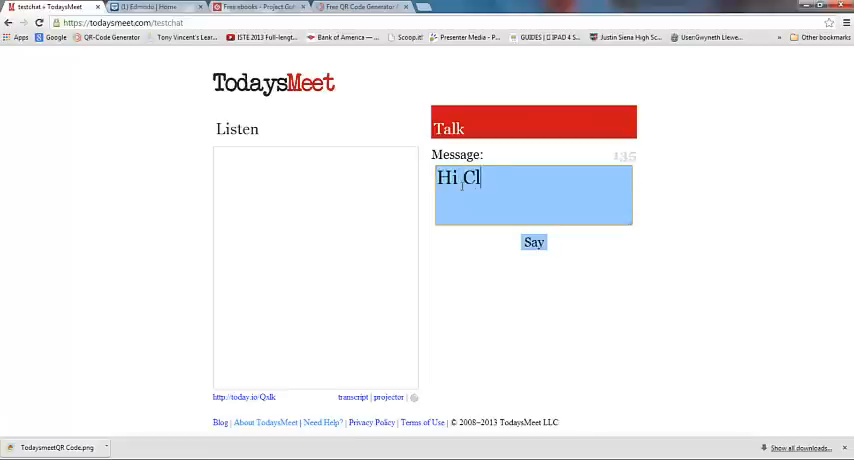
text(ass!)
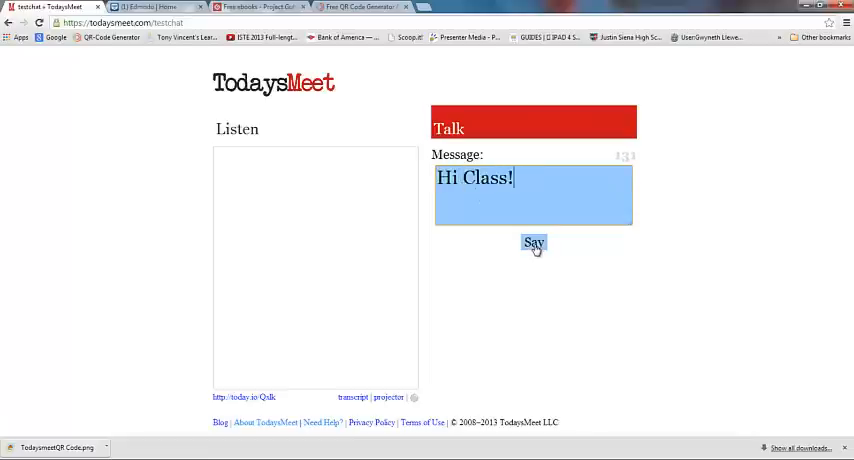
click(534, 242)
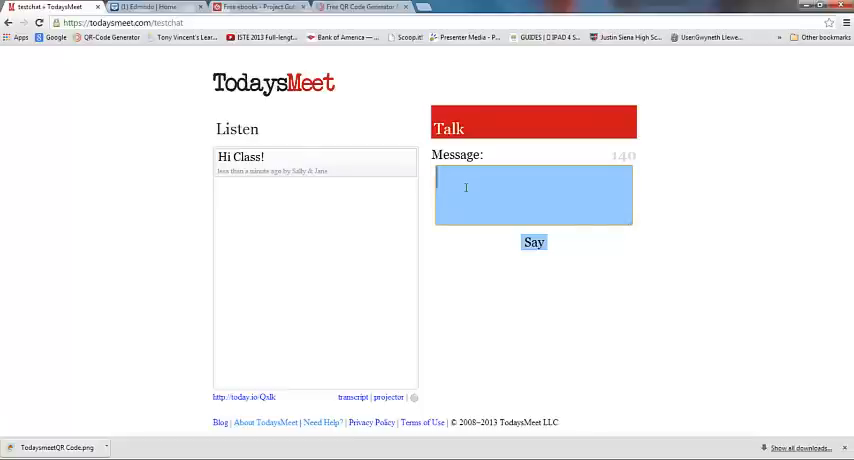
Step: Post a message asking Ms. Beard for help
text(Ms. Bea)
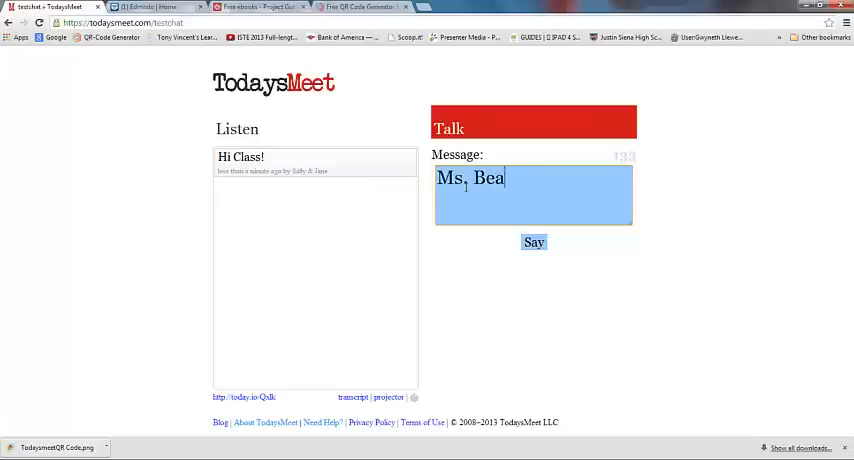
text(rd, I need help!)
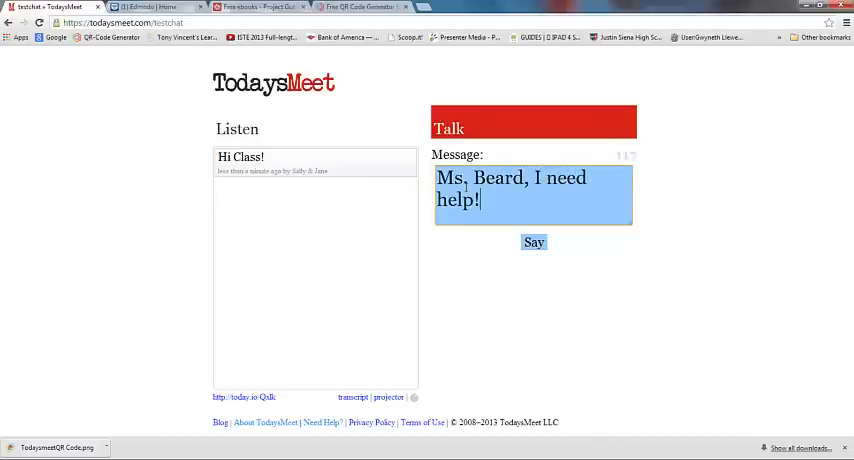
click(534, 242)
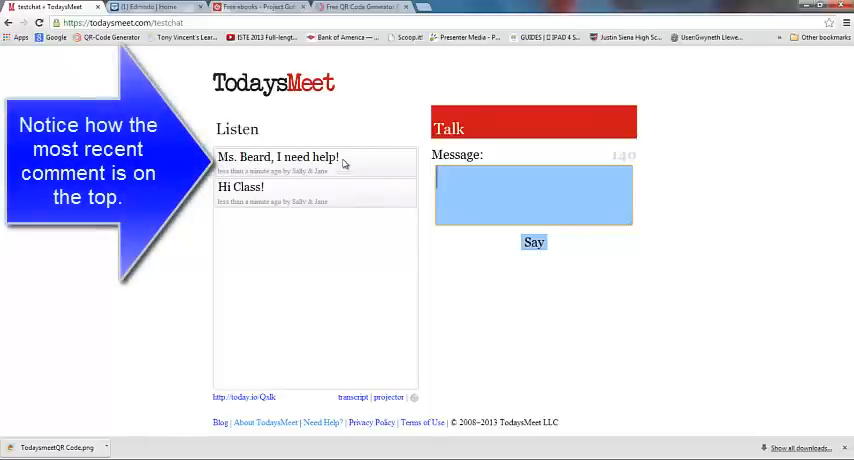
mouse_move(296, 172)
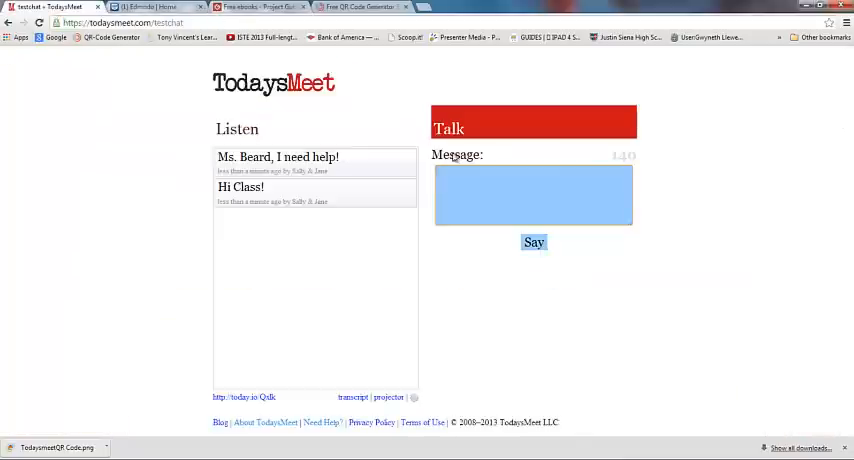
Step: Post a message sharing the gutenberg.org link, then follow the posted link
text(Hey g)
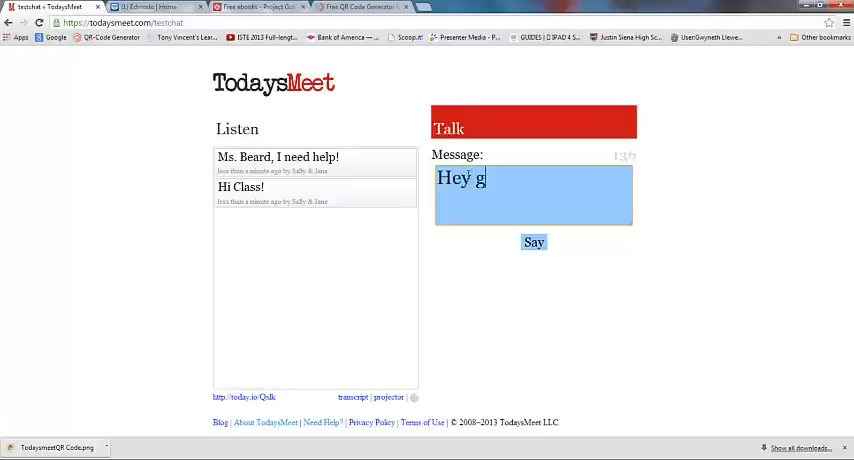
text(uys, Sa)
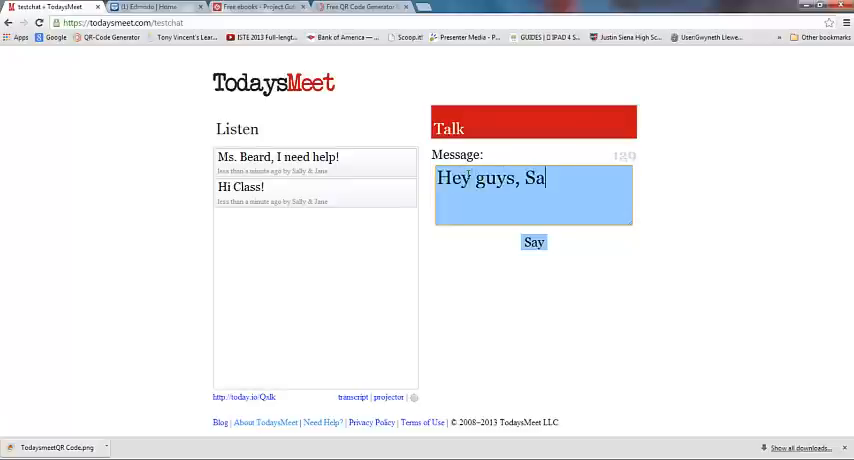
text(lly and I fou)
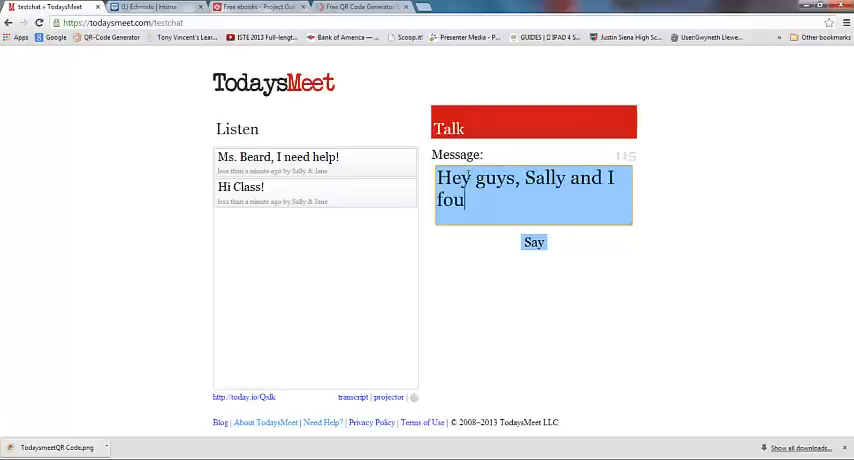
click(534, 242)
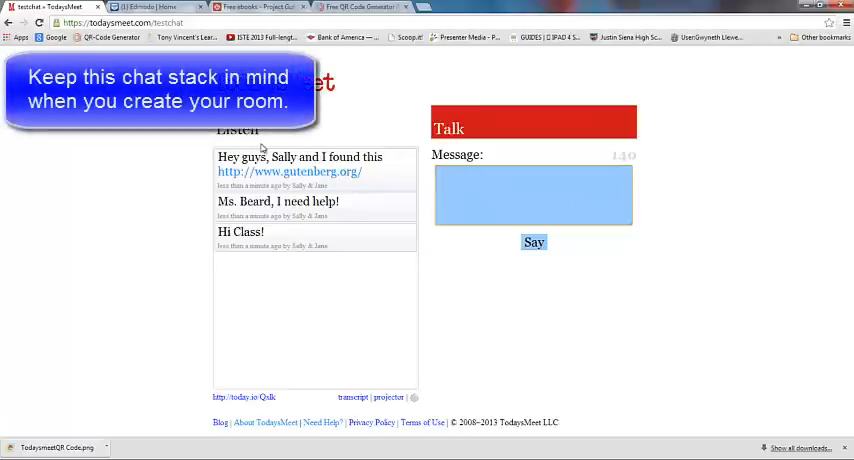
mouse_move(288, 172)
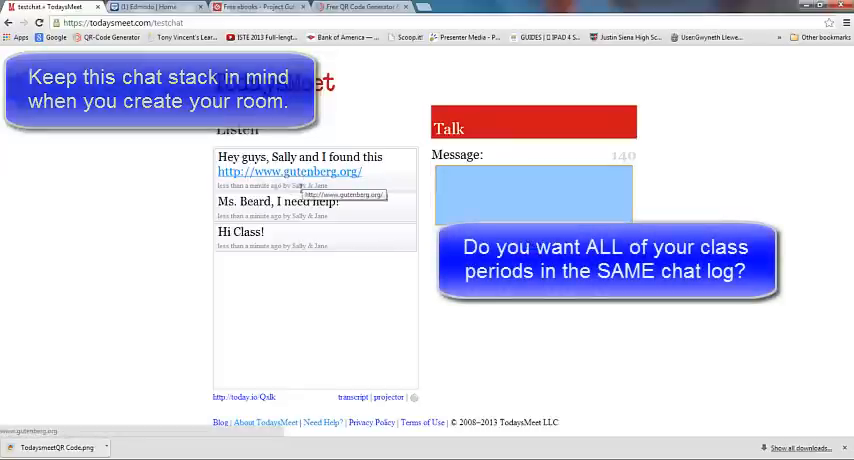
click(290, 172)
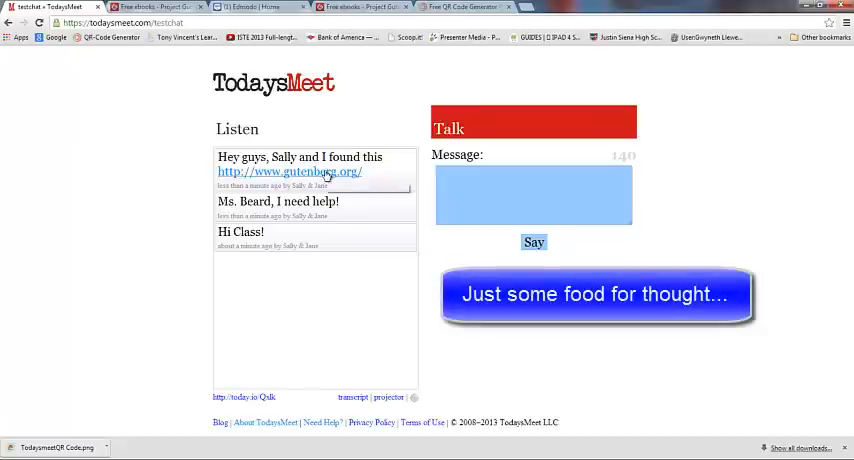
mouse_move(340, 246)
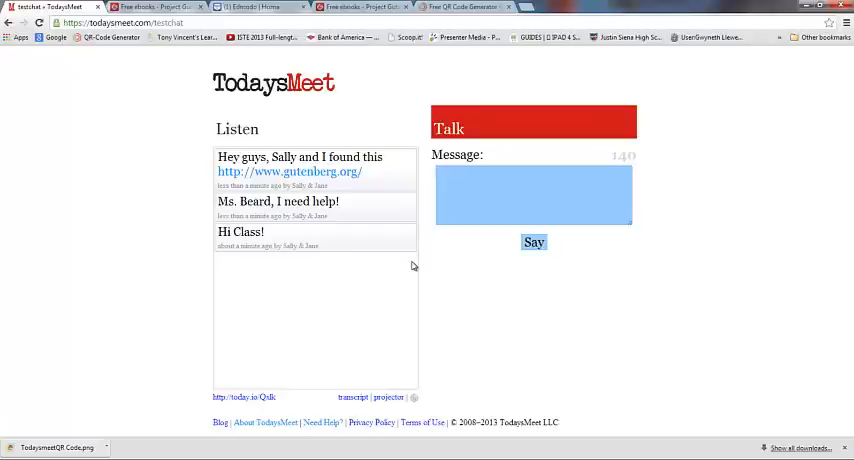
mouse_move(384, 250)
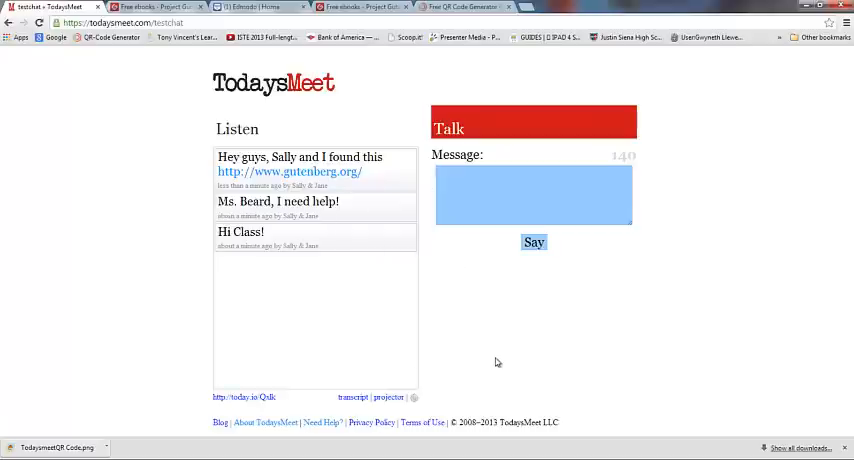
mouse_move(388, 304)
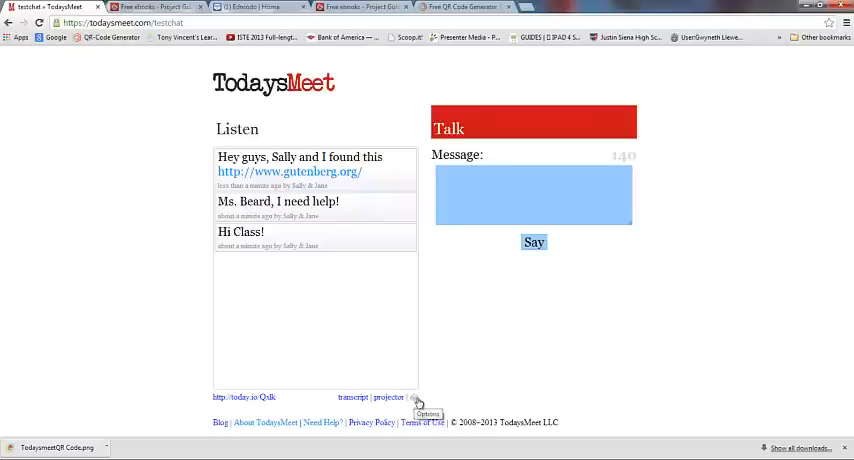
Step: Enable 'Show speaker colors?' in the room options under the Listen panel
click(414, 396)
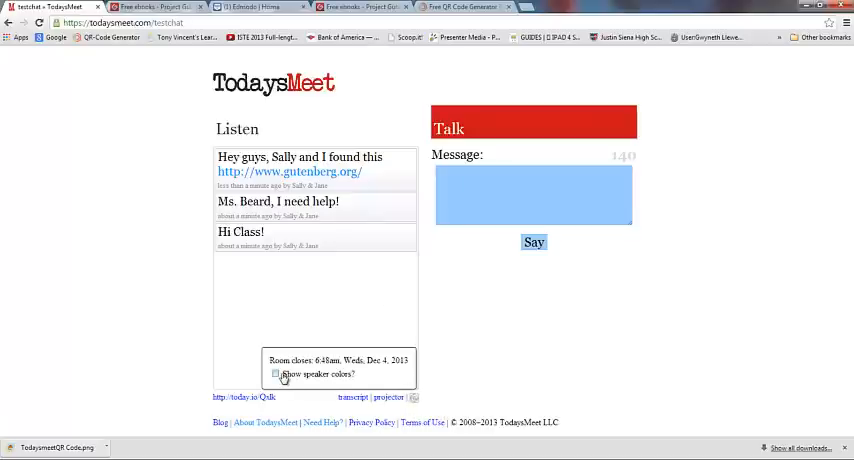
click(276, 372)
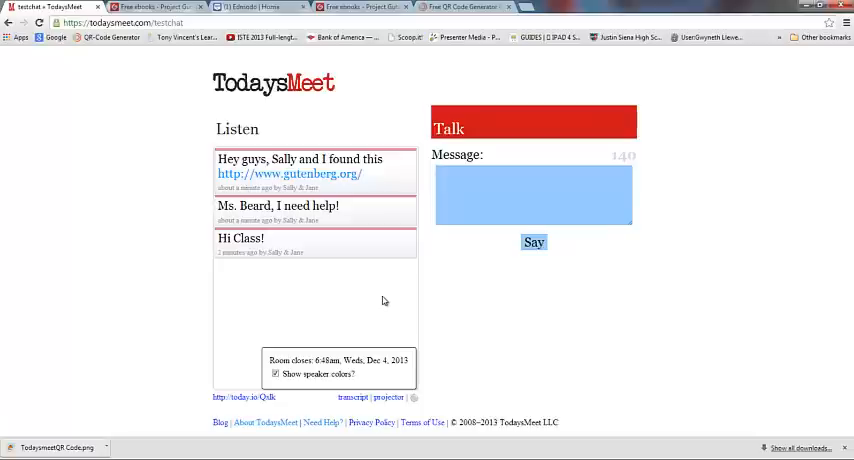
mouse_move(416, 392)
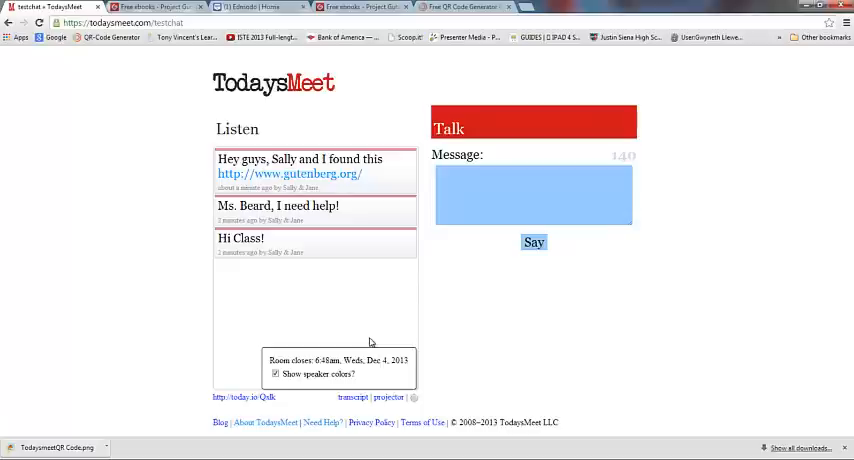
mouse_move(352, 396)
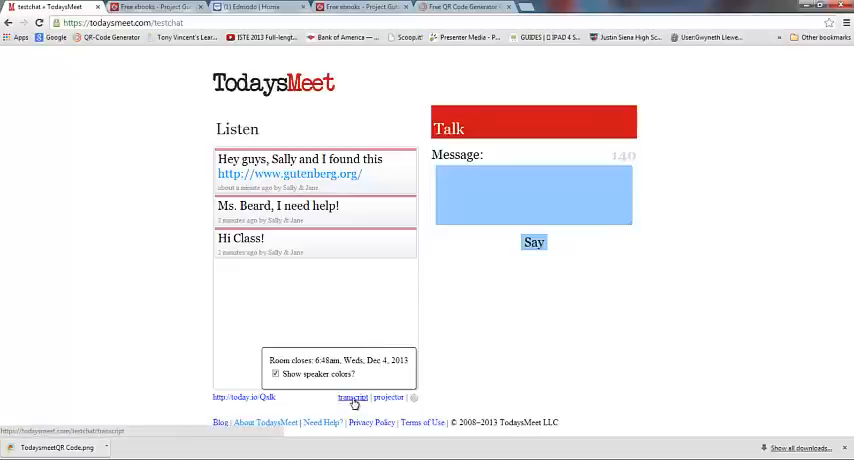
Step: View the testchat room transcript listing the three messages with timestamps
click(352, 396)
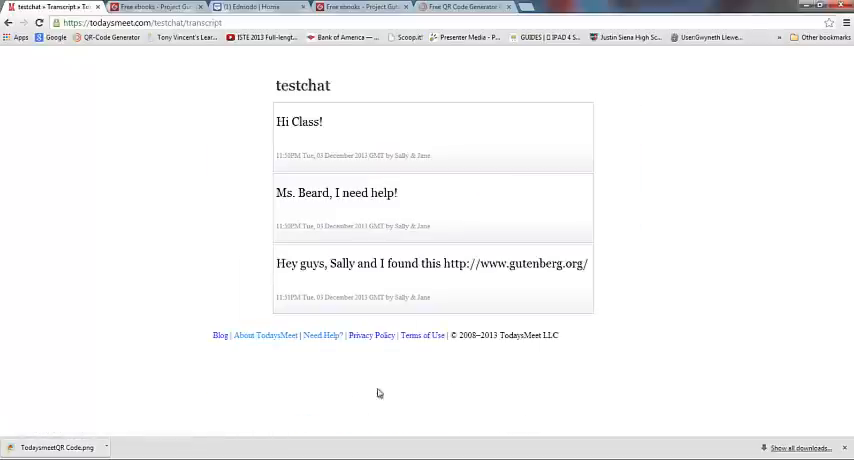
mouse_move(392, 316)
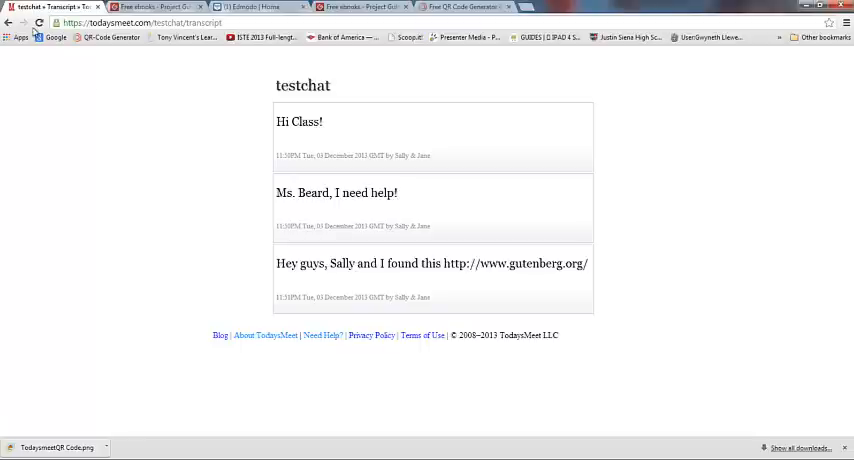
mouse_move(8, 24)
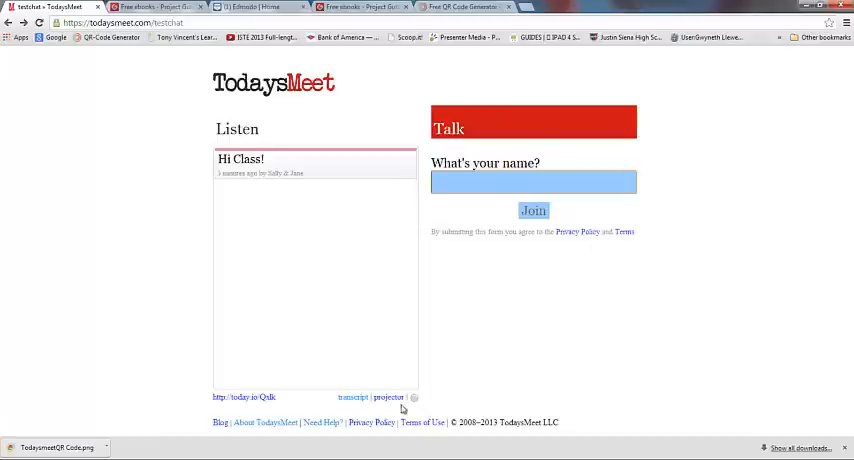
Step: Go back to the testchat room and follow the 'Need Help?' footer link
click(388, 396)
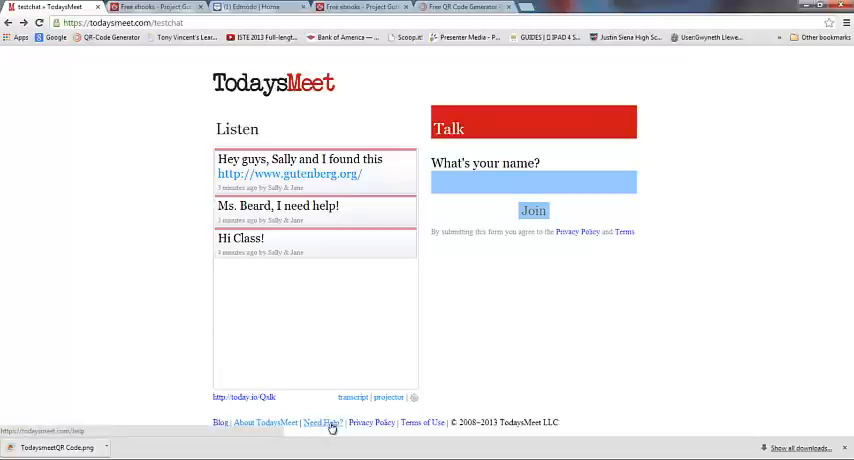
click(320, 422)
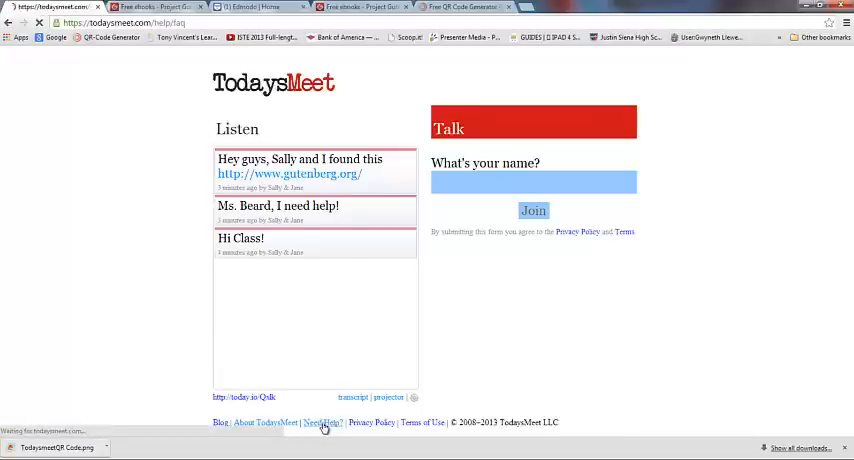
Step: Expand the FAQ answers on closing early, recovering data, saving contents and extending a room
click(320, 422)
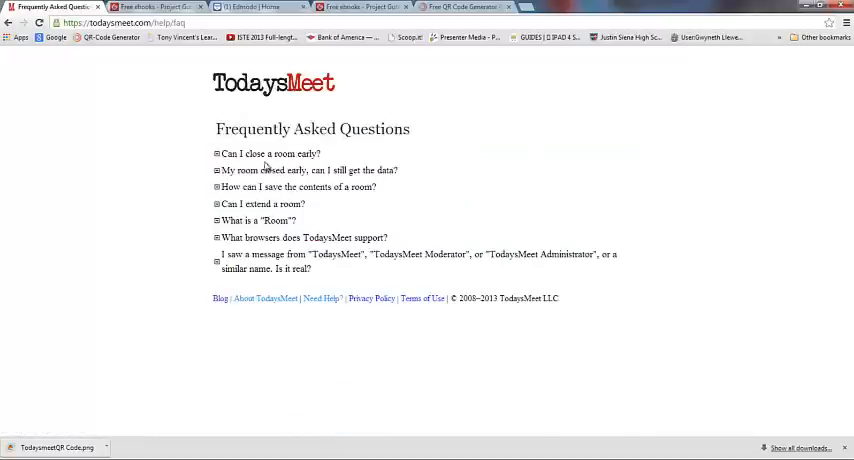
click(216, 154)
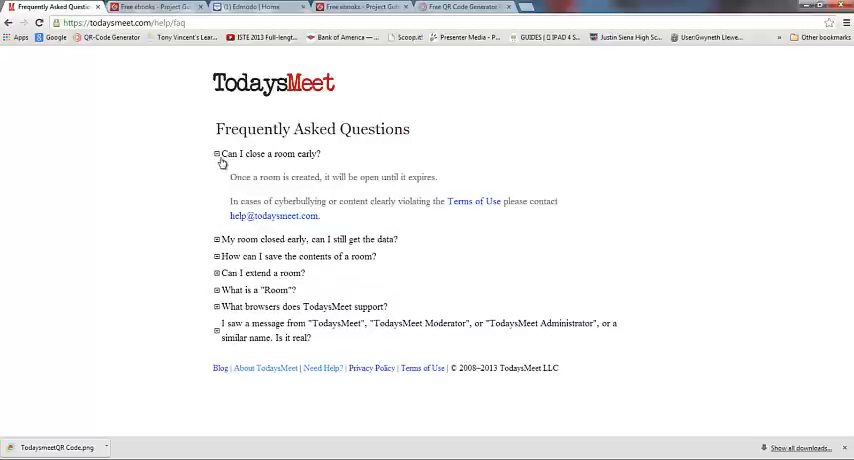
click(216, 154)
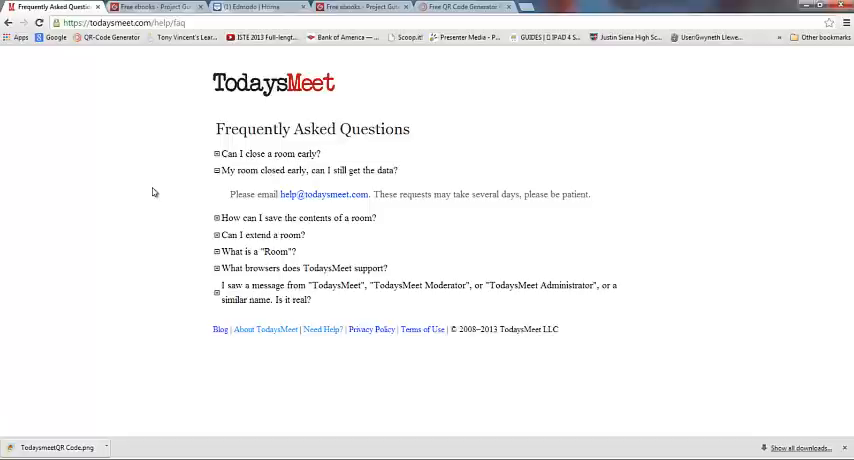
mouse_move(256, 192)
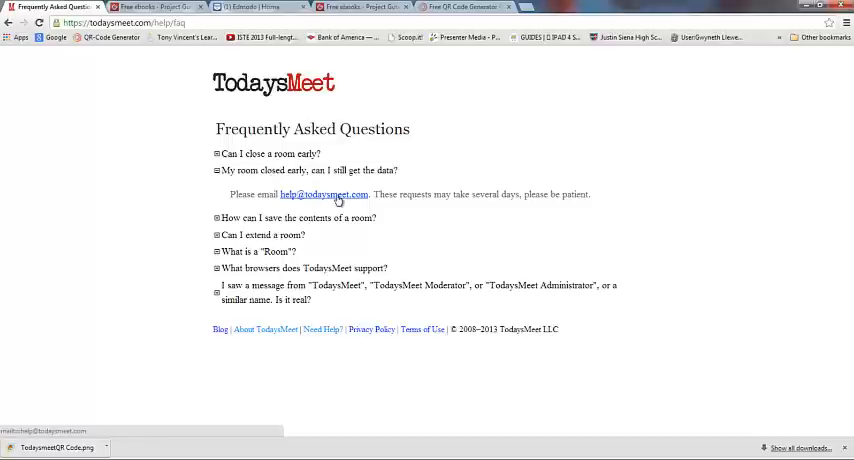
mouse_move(302, 218)
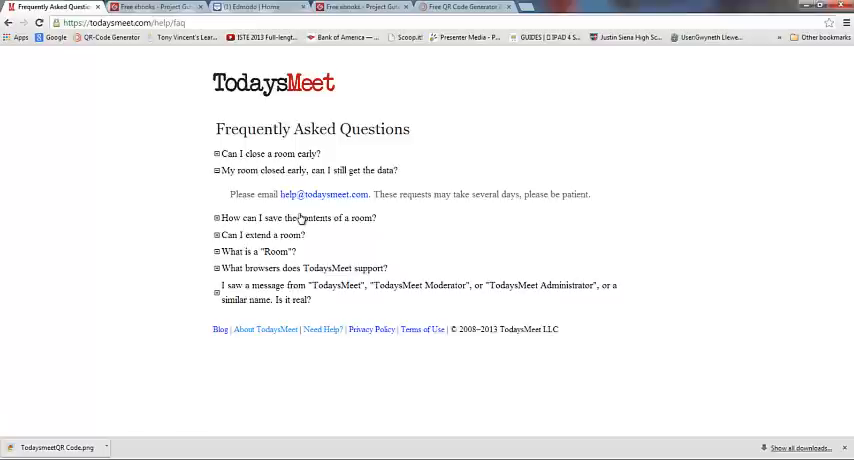
mouse_move(218, 172)
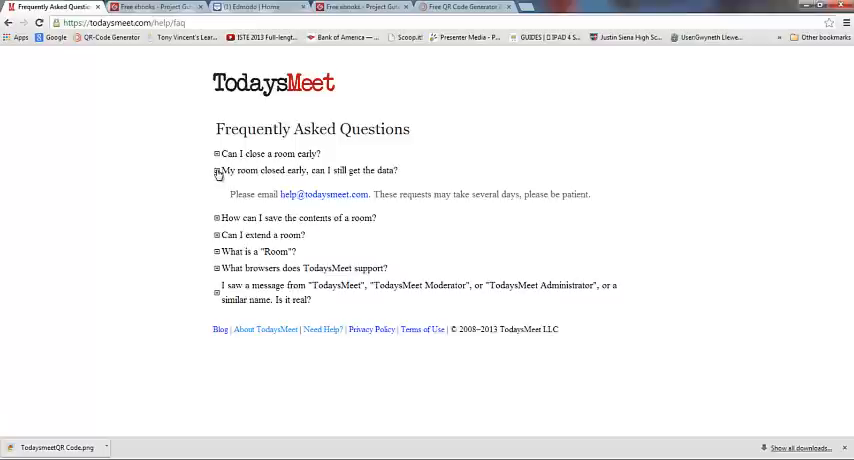
click(216, 170)
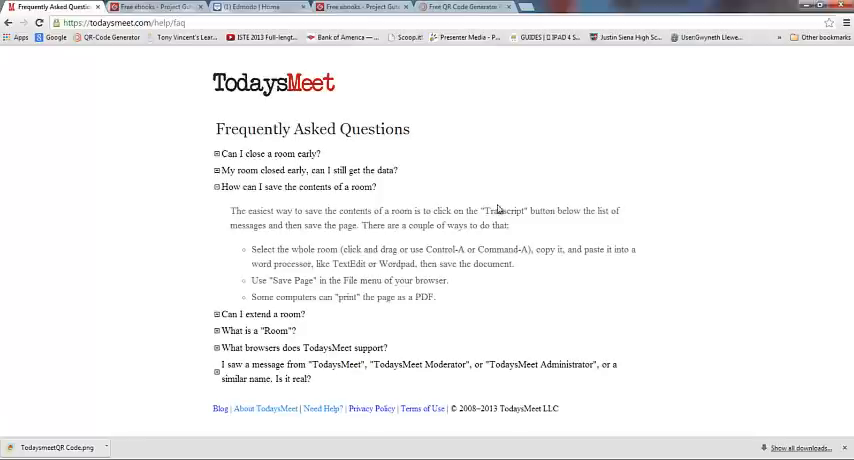
mouse_move(524, 312)
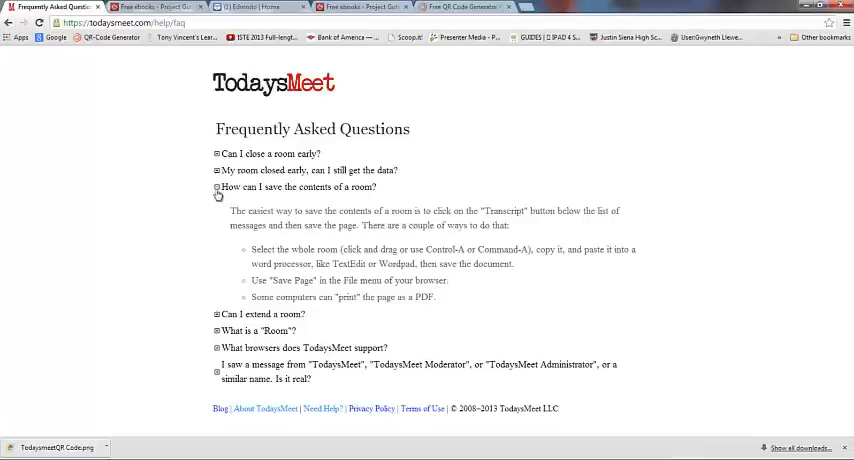
click(216, 188)
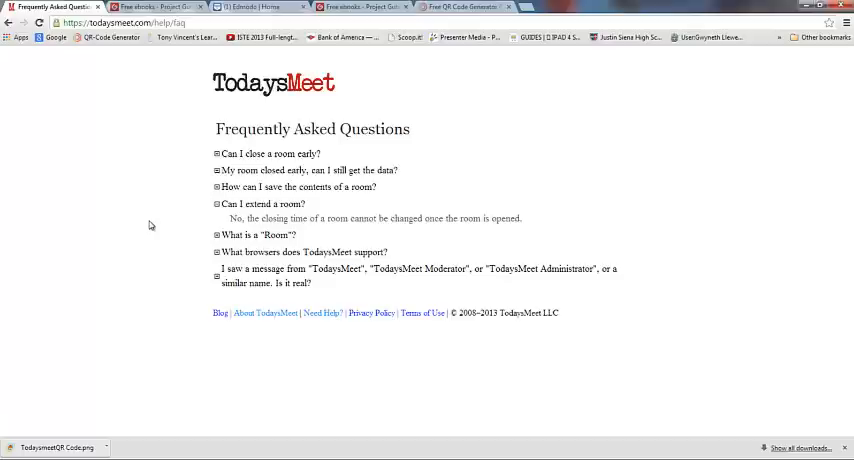
mouse_move(214, 242)
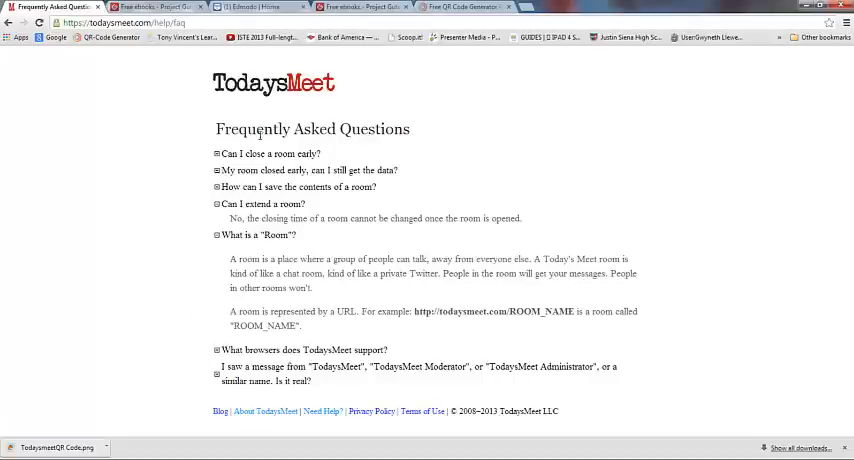
Step: Read the supported browsers FAQ answer, then return to testchat and show the room options
click(216, 236)
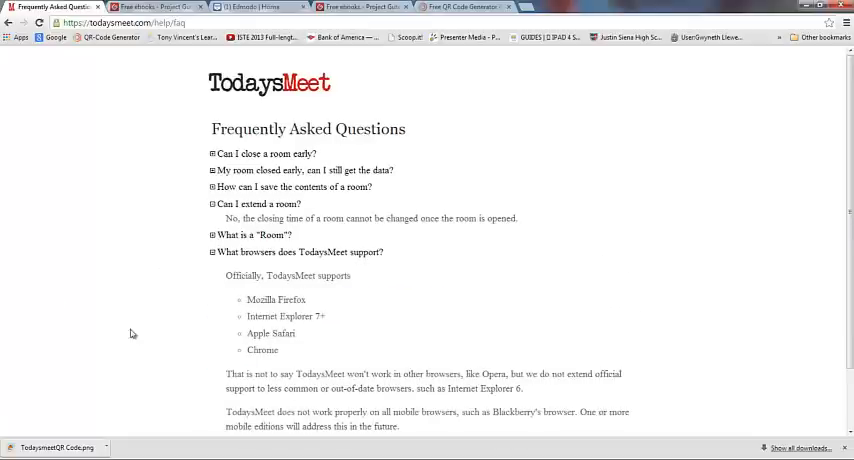
scroll(down, 3)
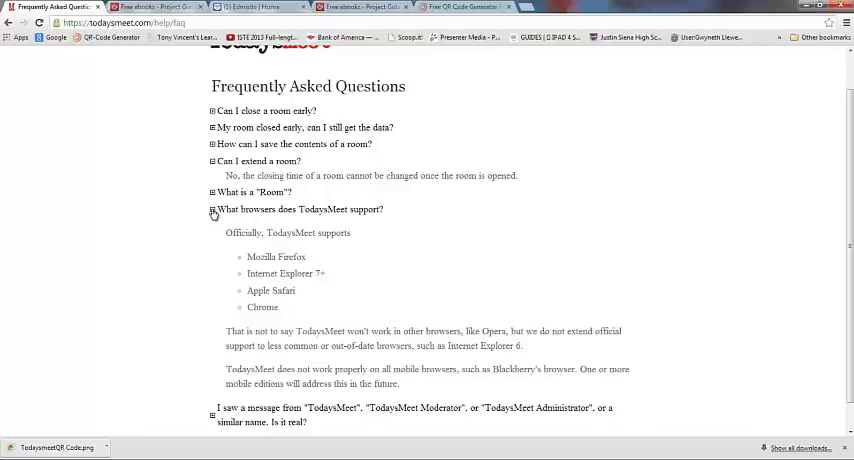
click(214, 208)
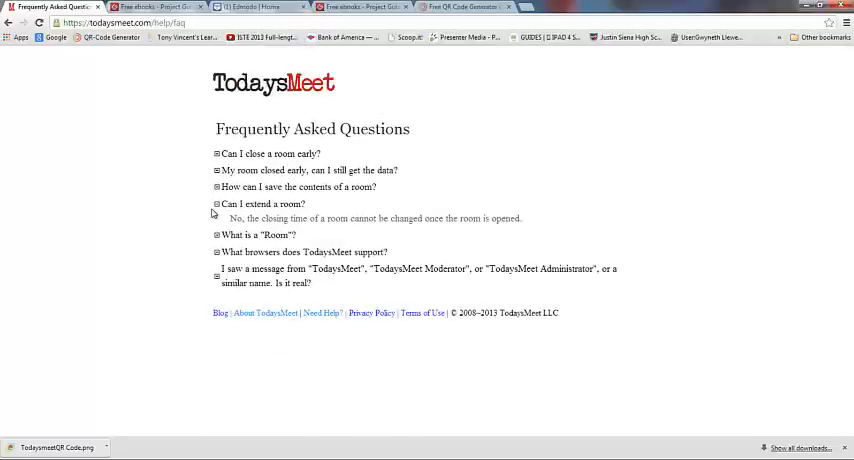
mouse_move(240, 280)
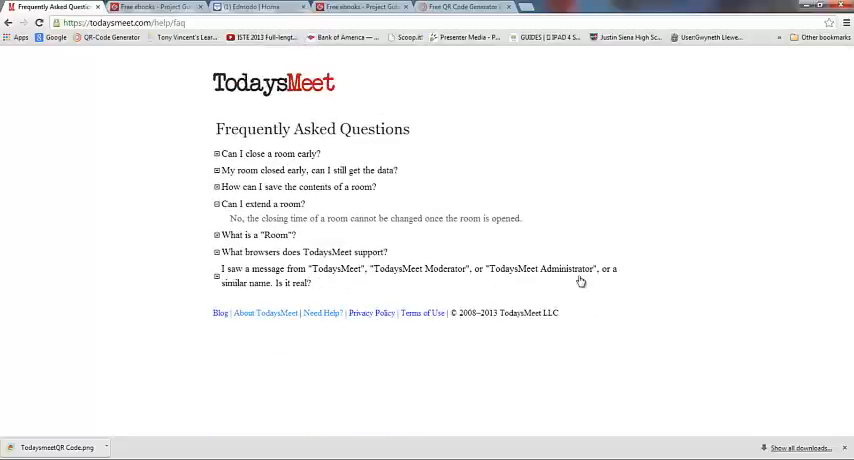
mouse_move(216, 280)
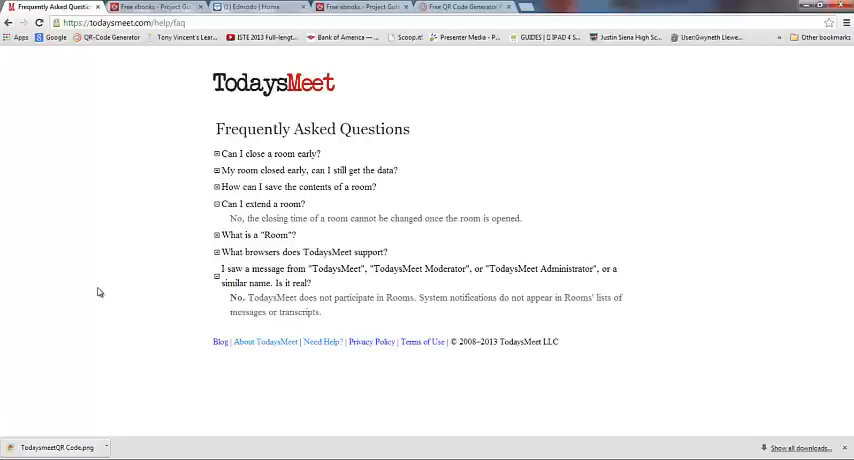
mouse_move(216, 282)
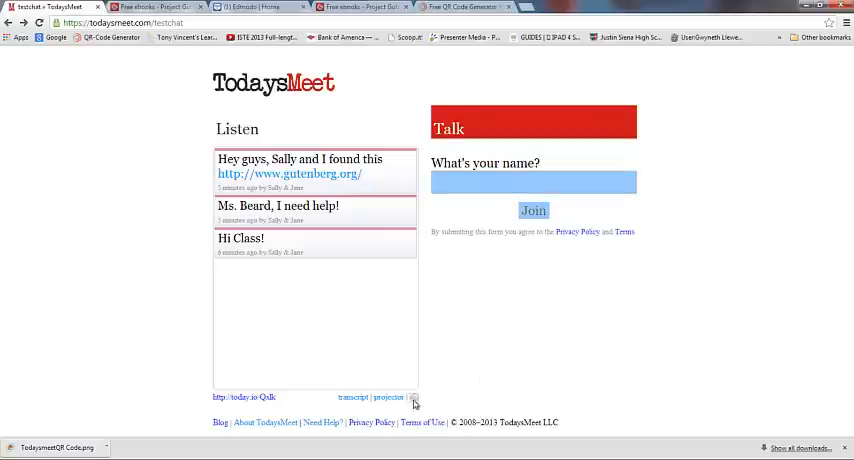
click(412, 396)
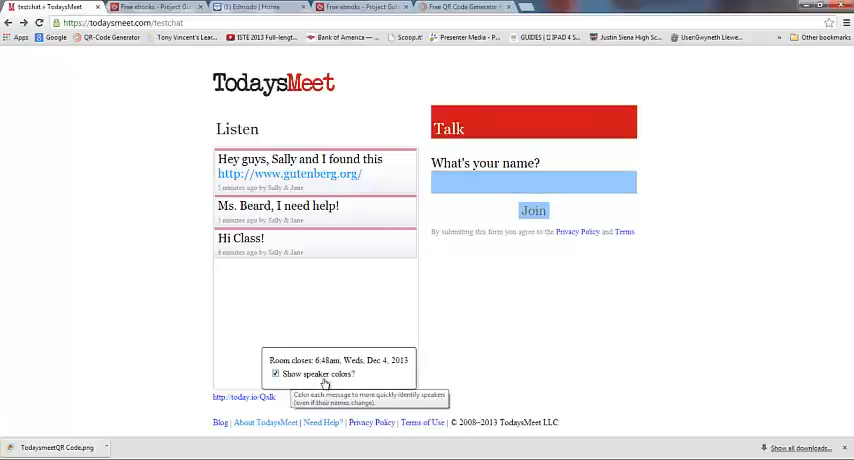